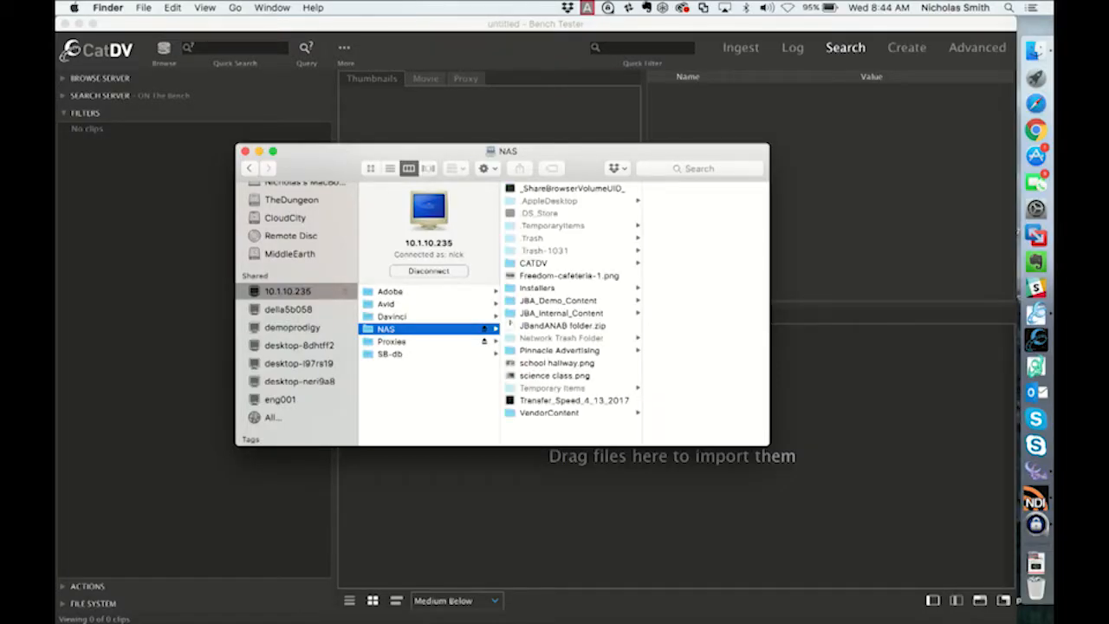
Browse NAS > JBA_Internal_Content > JAM Sessions to its episode folders, then bring CatDV Worker forward.
click(561, 313)
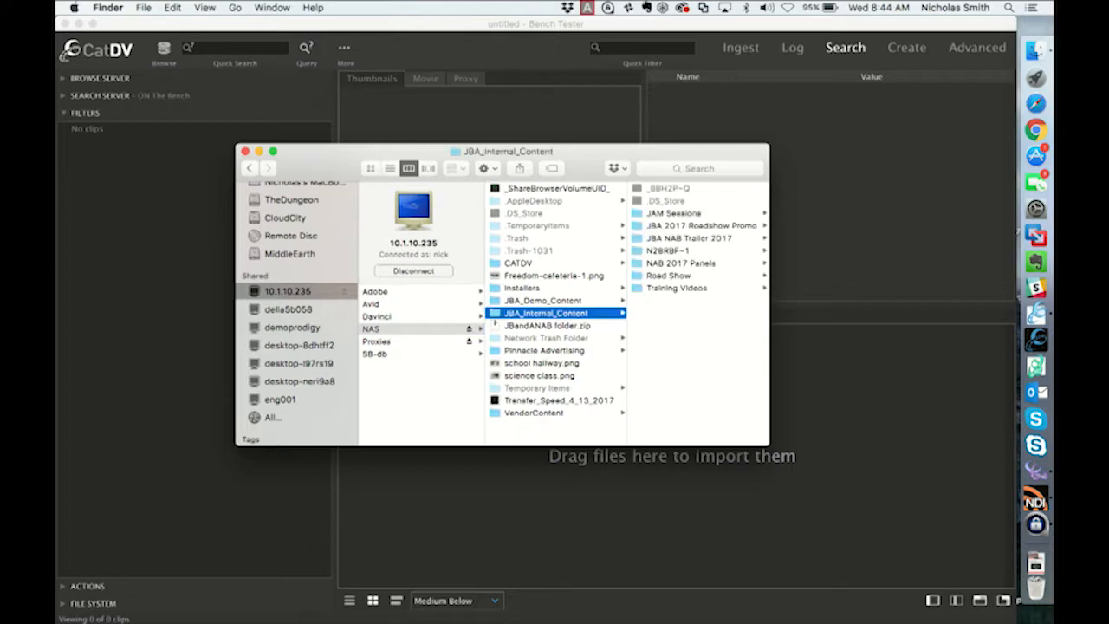
click(674, 212)
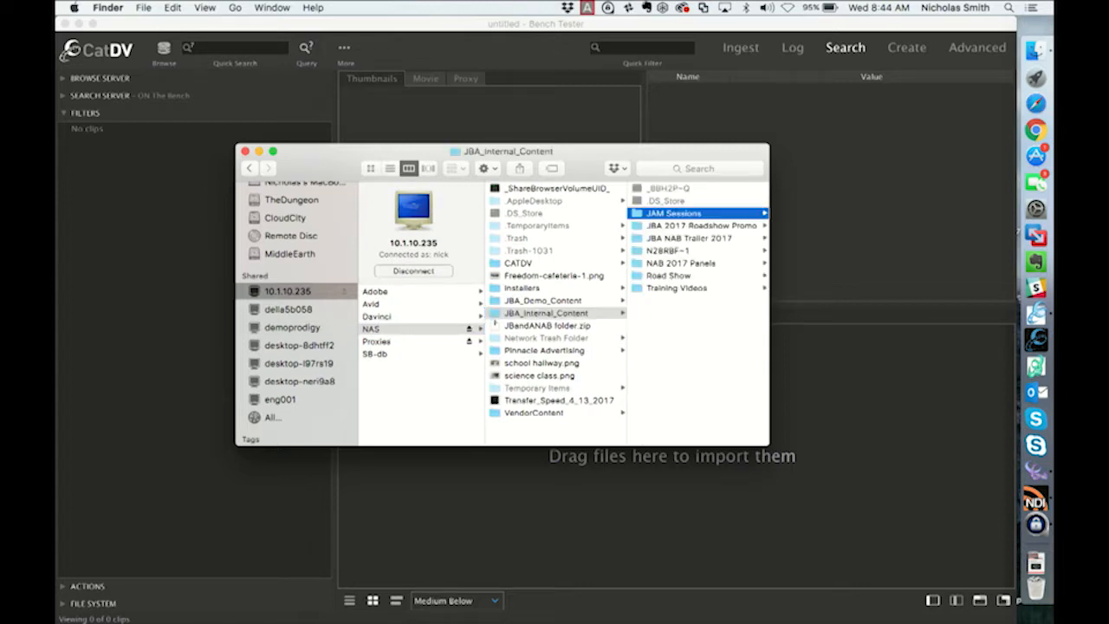
click(672, 213)
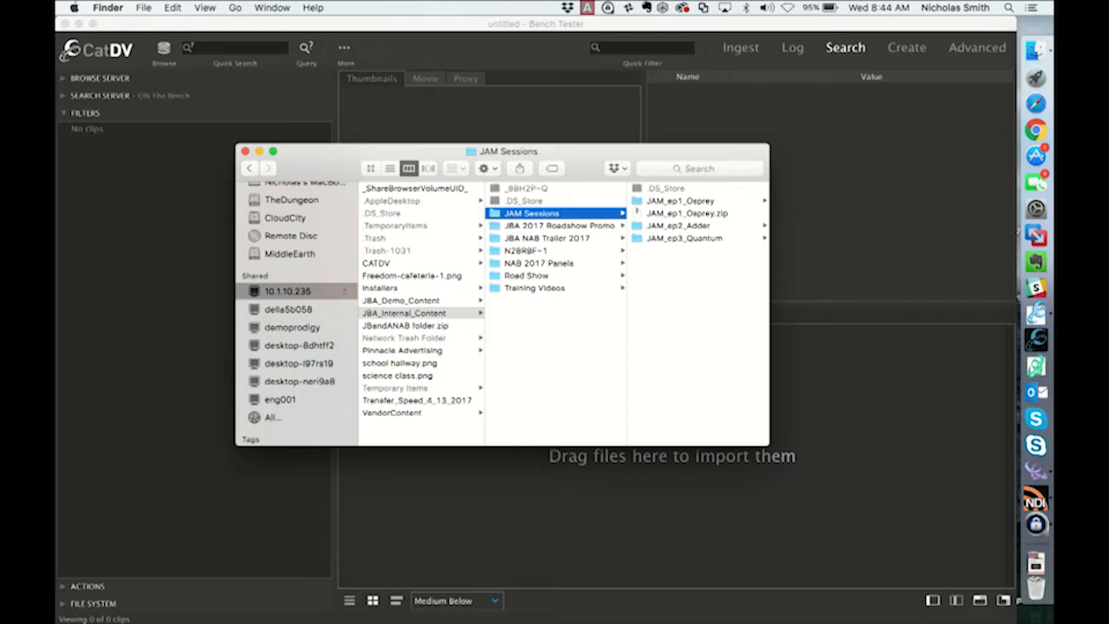
click(559, 225)
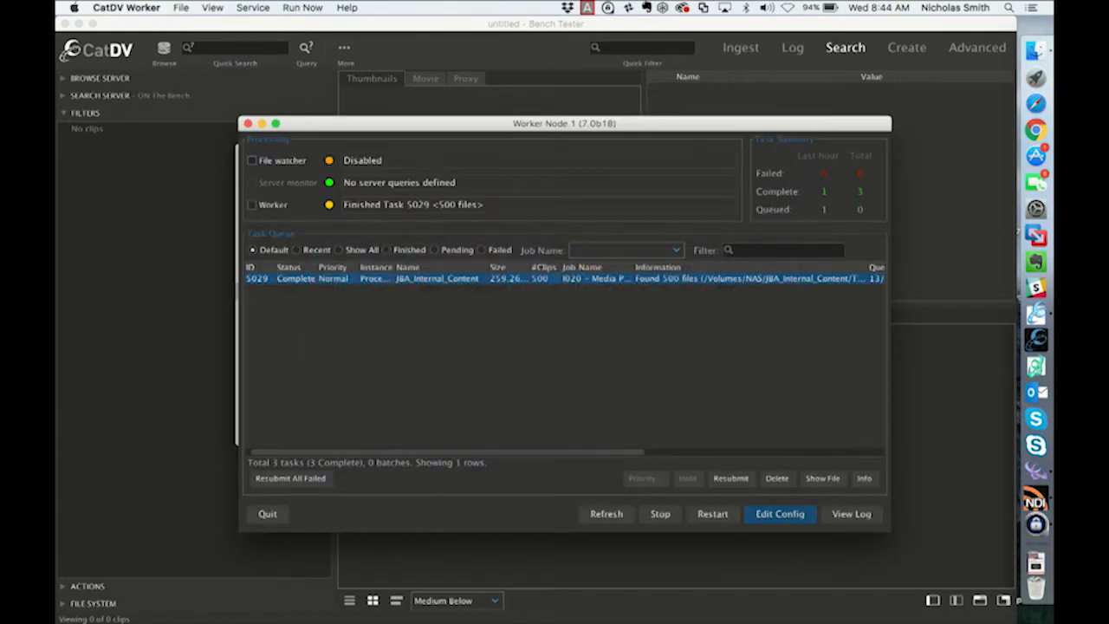
Move the worker status window up and edit the I020 Media Path Quick scan watch action.
drag(565, 123, 549, 87)
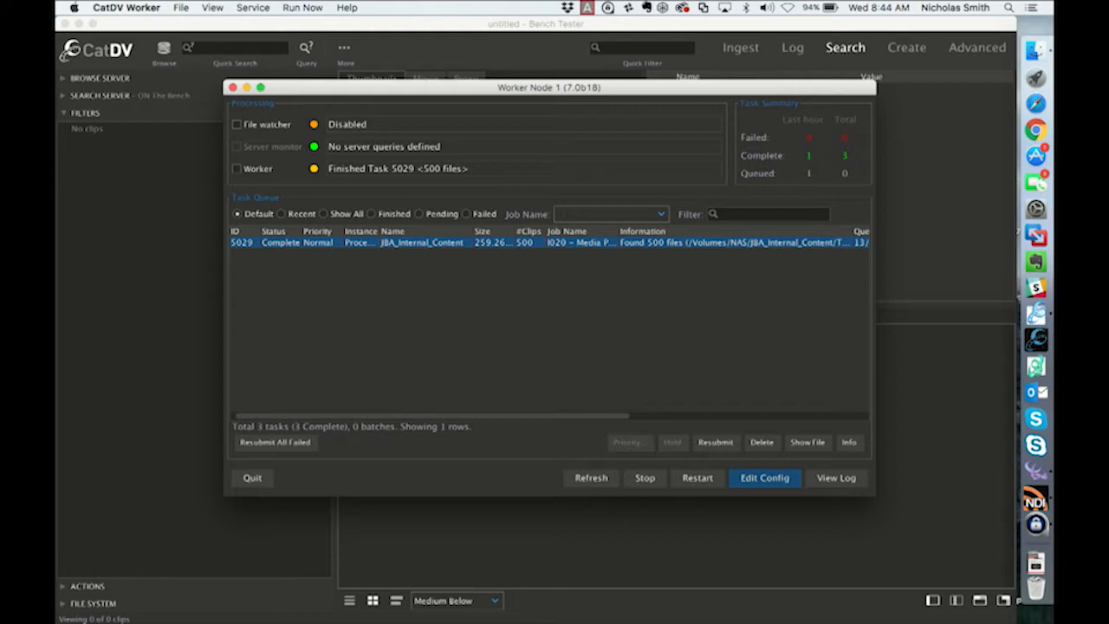
click(763, 478)
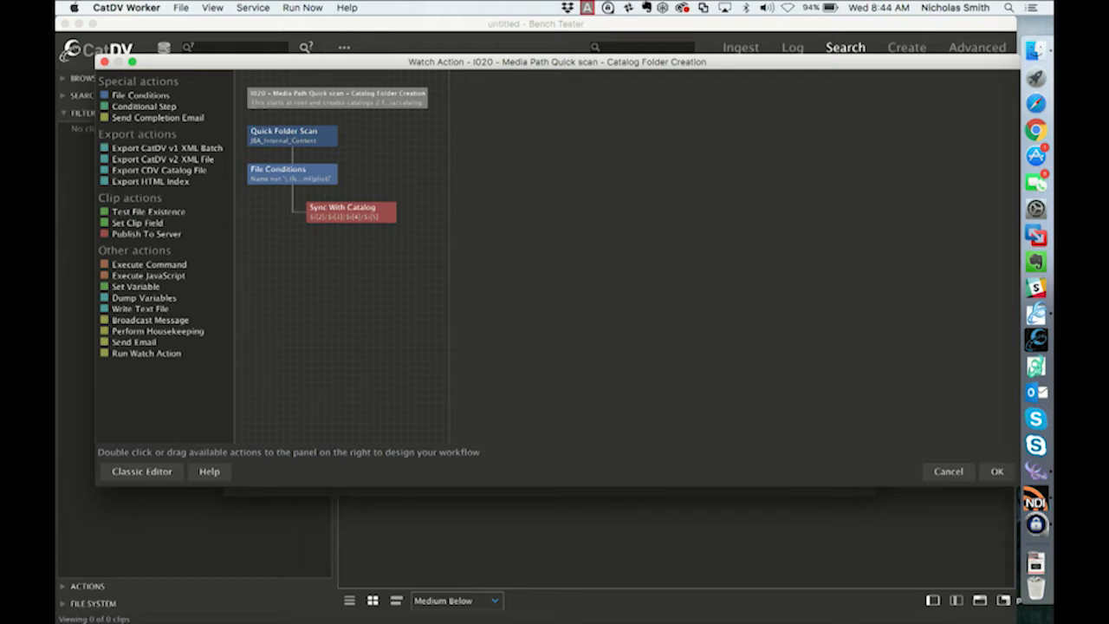
Show the Quick Folder Scan settings: watch folder /Volumes/NAS/JBA_Internal_Content, 3-second check interval.
click(336, 98)
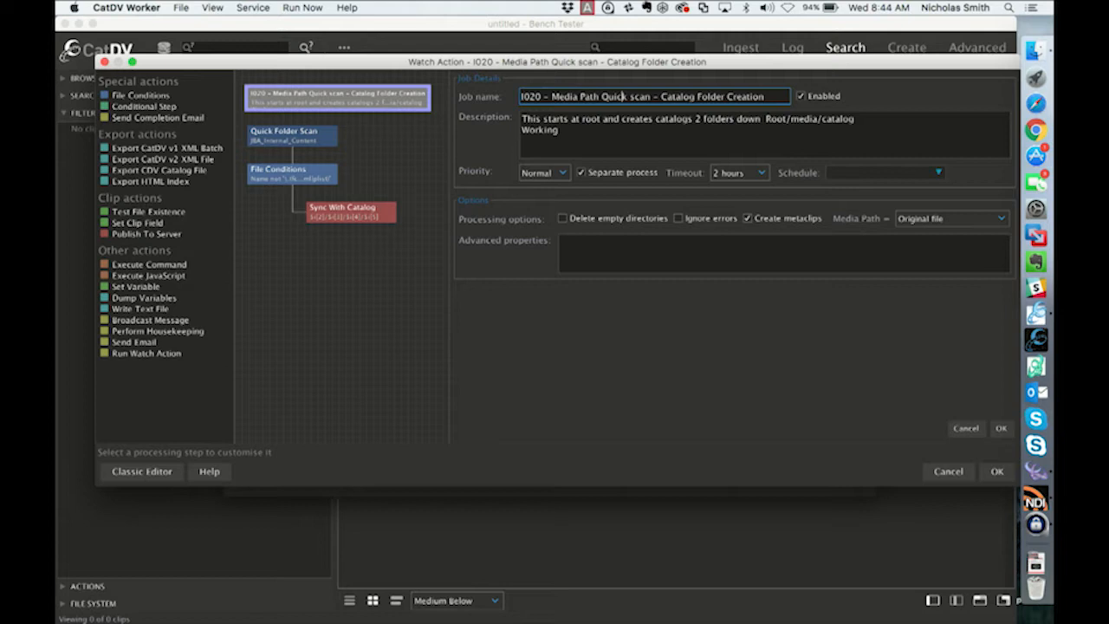
click(290, 135)
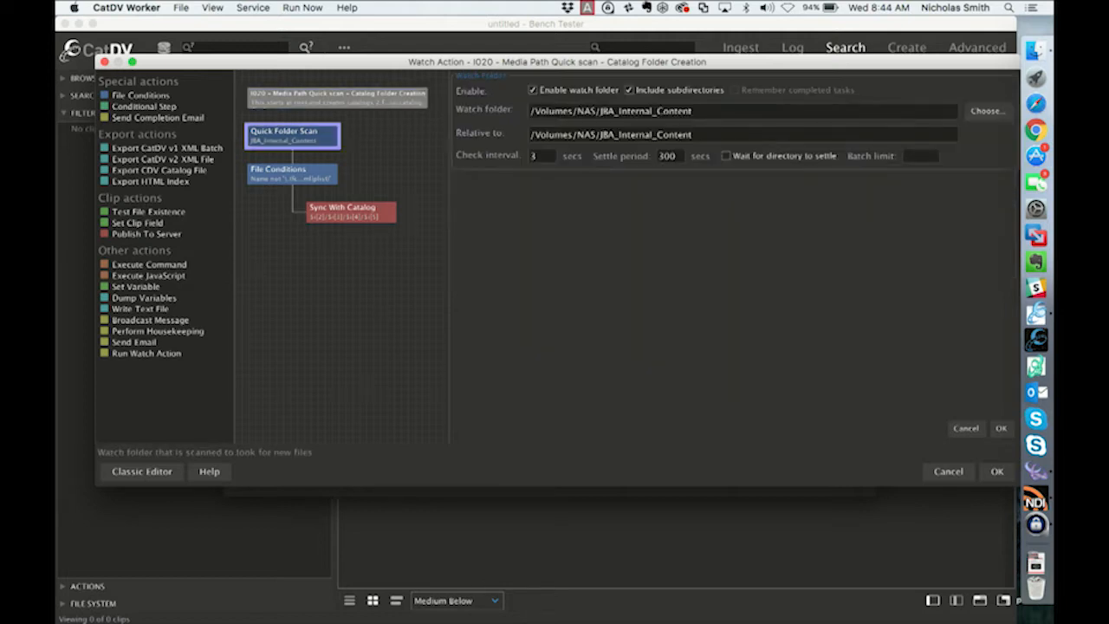
click(737, 110)
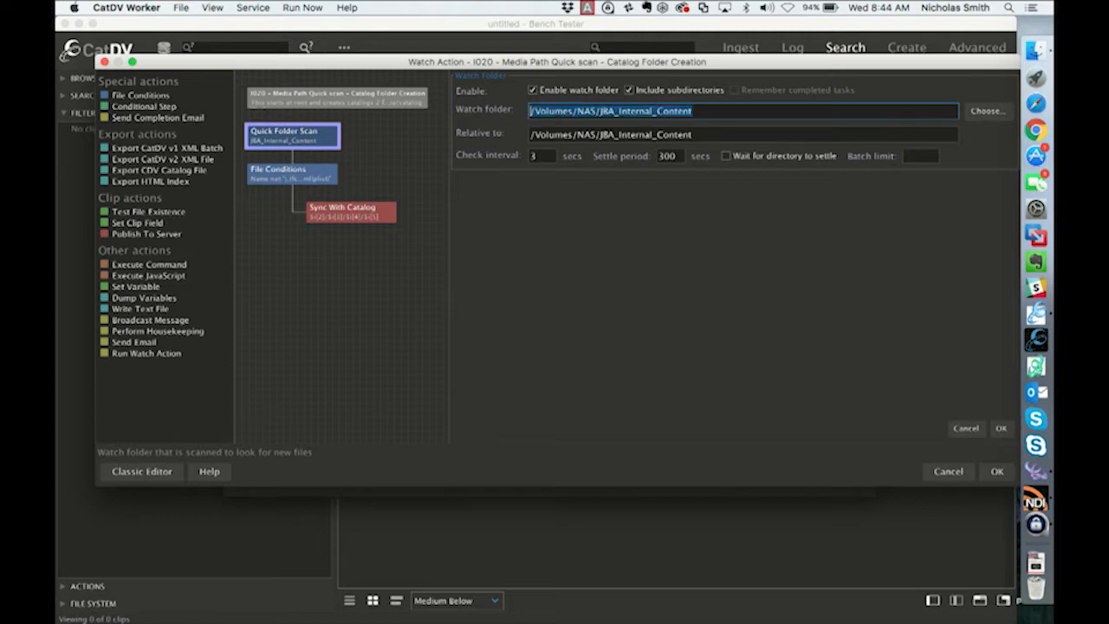
click(542, 156)
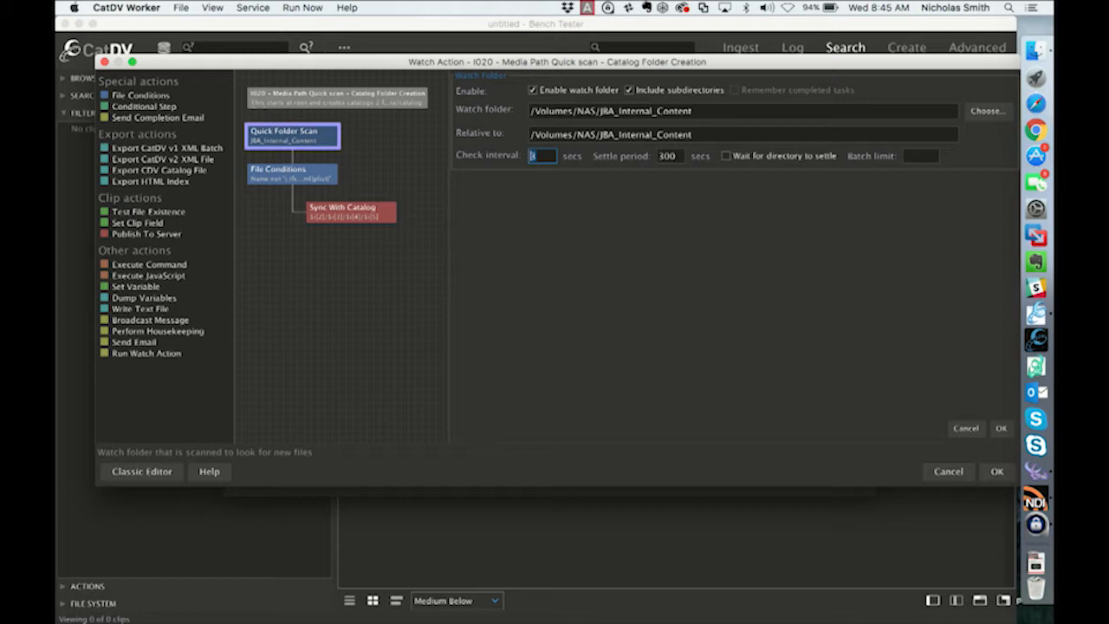
Show the File Conditions step excluding names matching \.(fcpevent|html|plist).
click(291, 174)
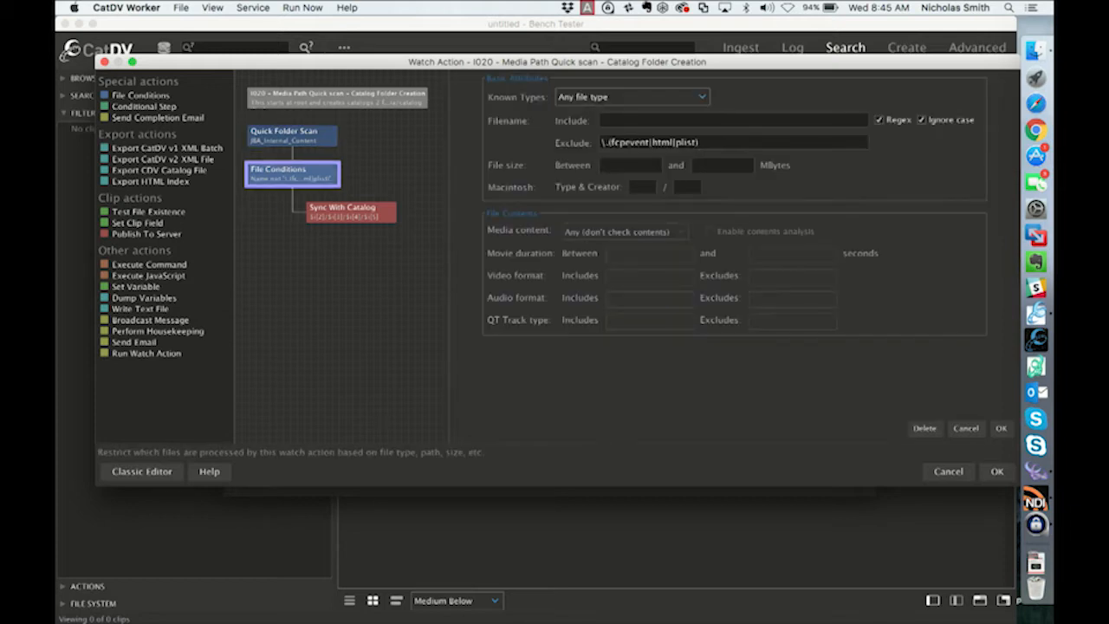
click(732, 142)
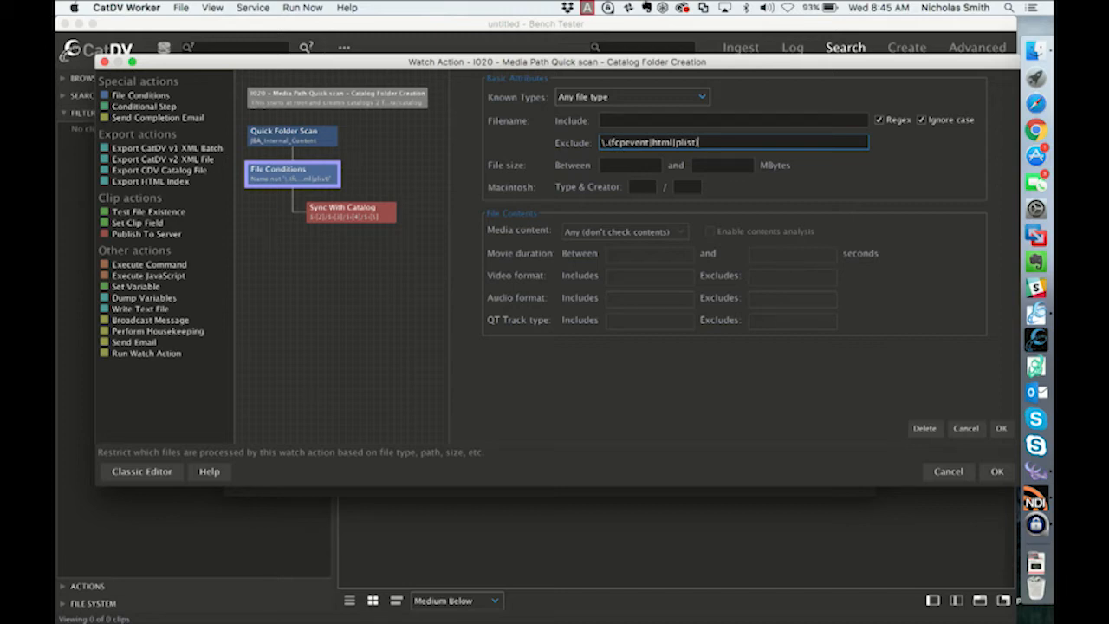
Show the Sync With Catalog step with catalog name $i[2]/$i[3]/$i[4]/$i[5].
click(350, 211)
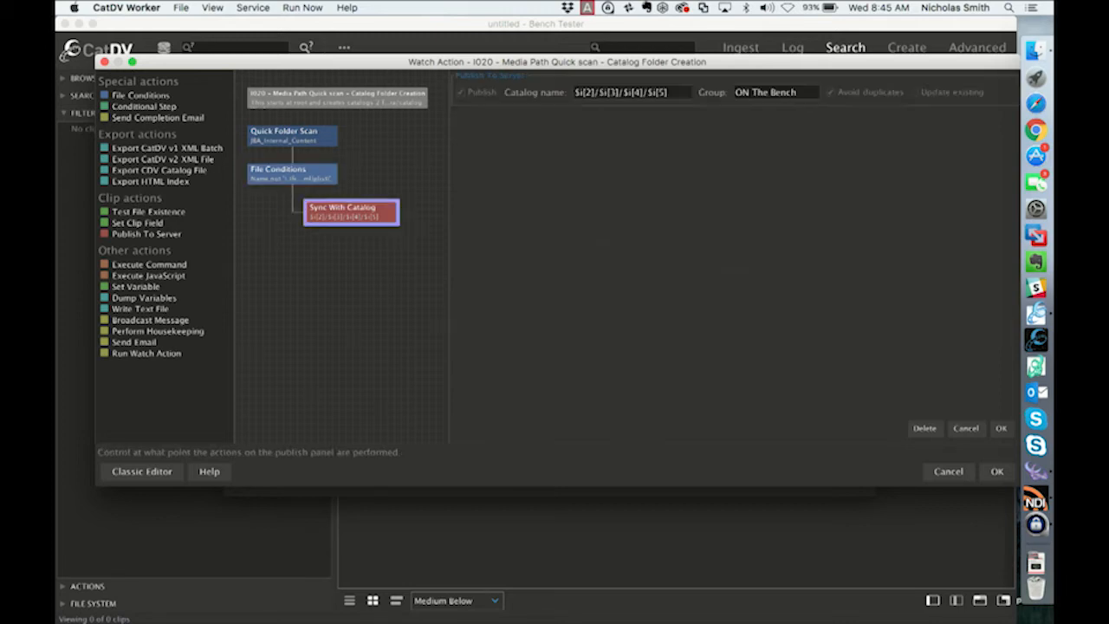
click(630, 92)
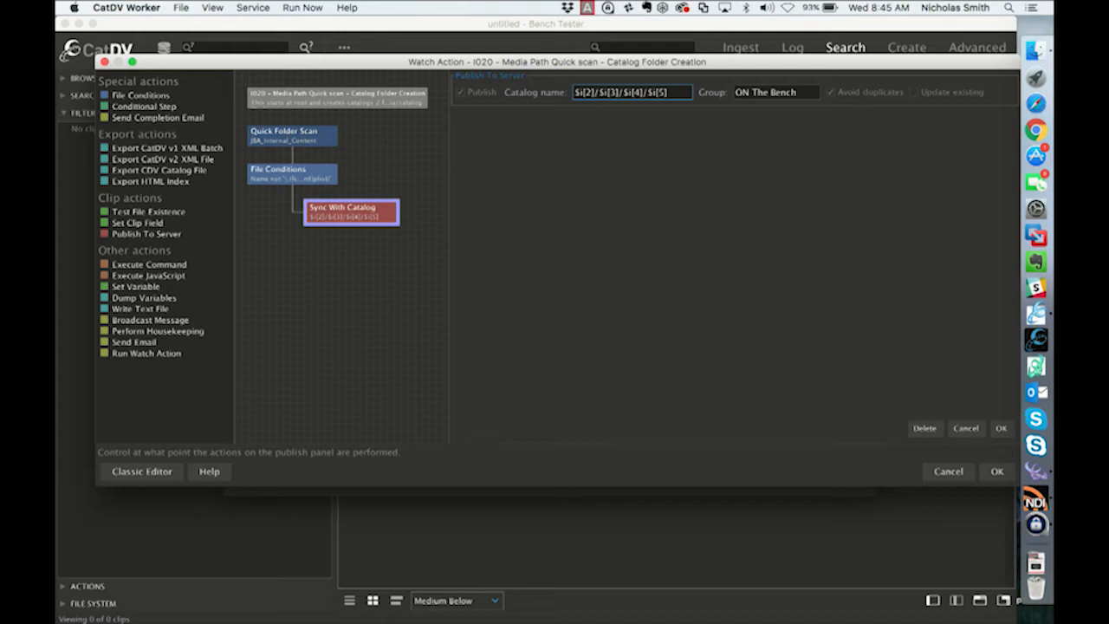
key(cmd+tab)
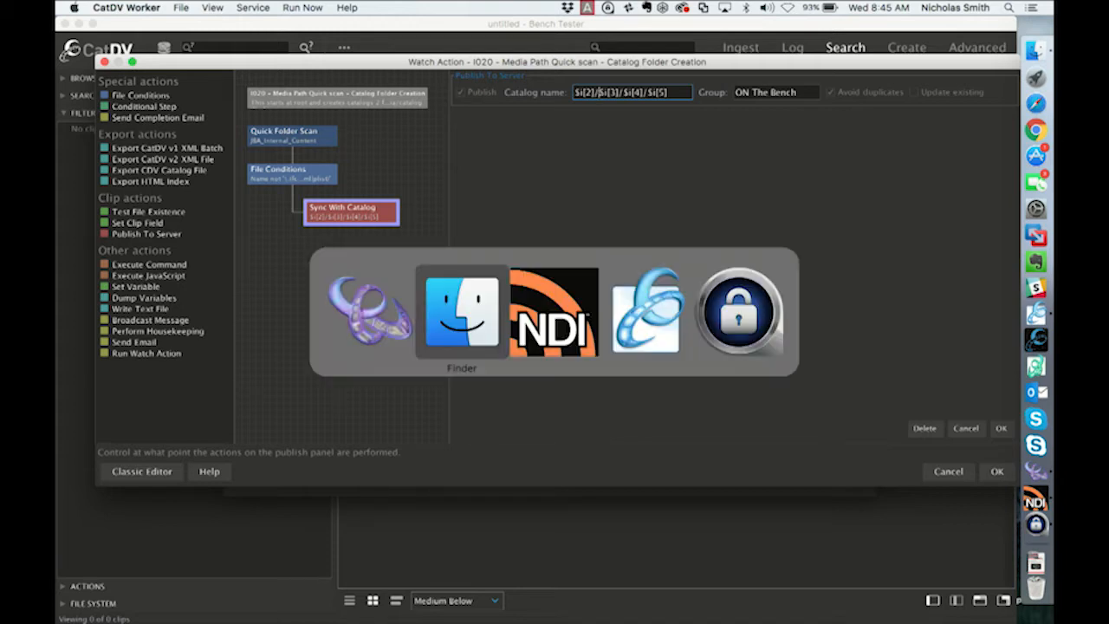
click(462, 312)
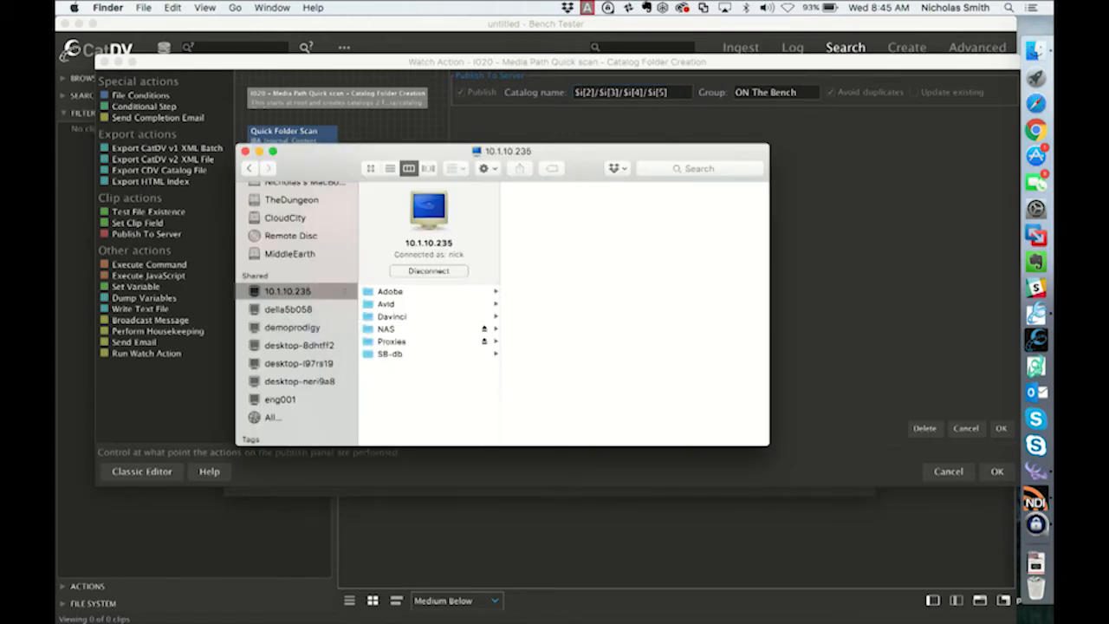
click(385, 328)
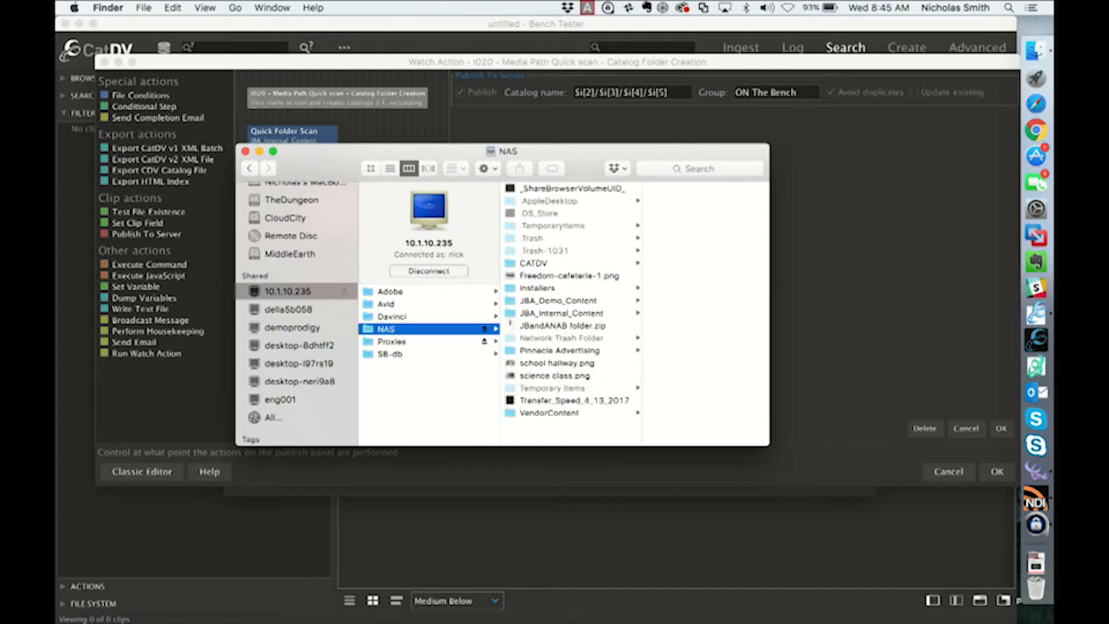
click(560, 313)
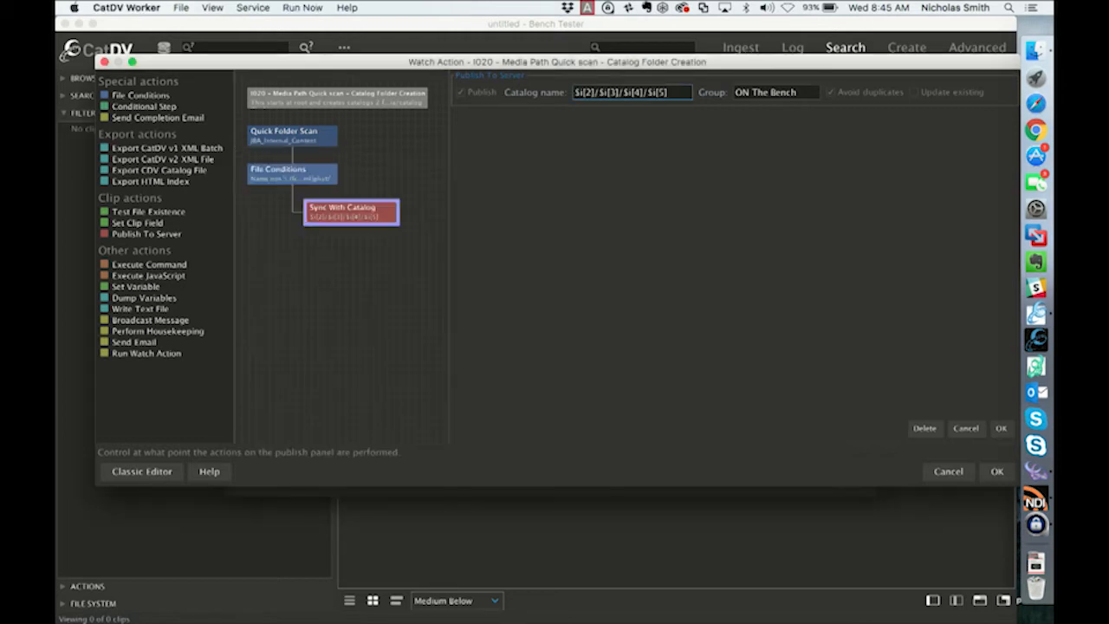
mouse_move(631, 92)
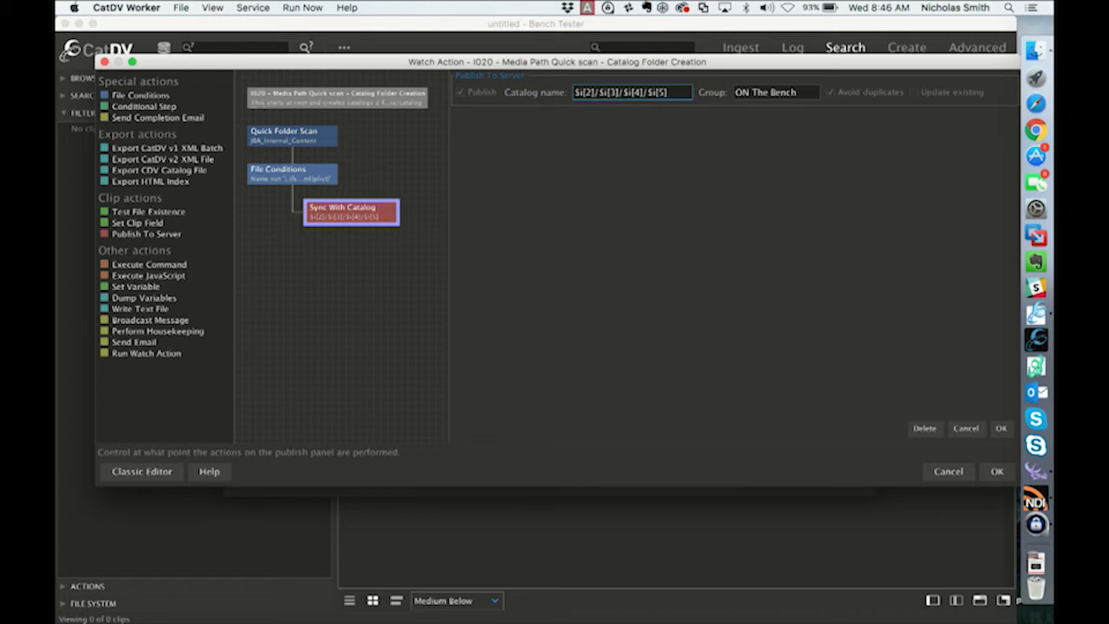
Confirm the ON The Bench group and accept the watch action, raising the short watch period warning.
click(775, 92)
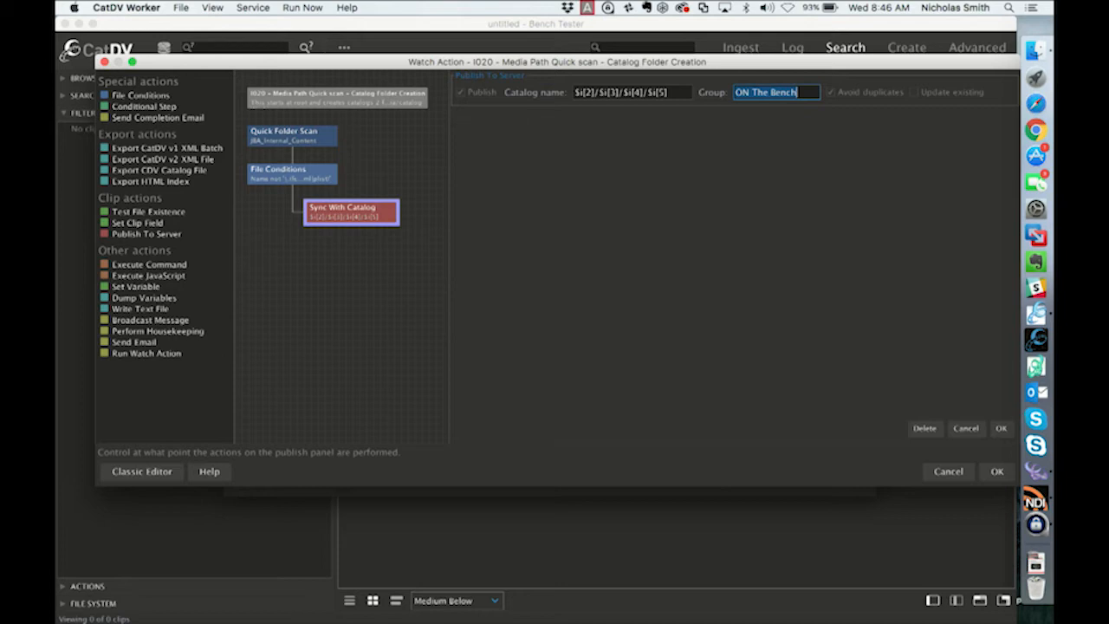
click(997, 471)
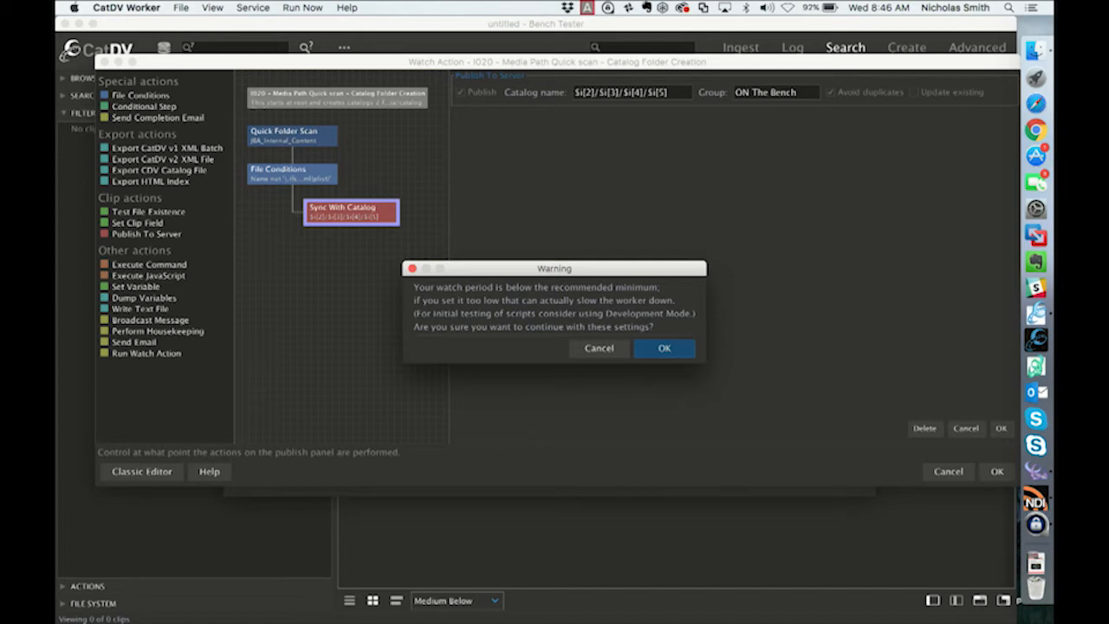
Accept the warning, save the worker configuration and restart the worker engine now.
click(664, 348)
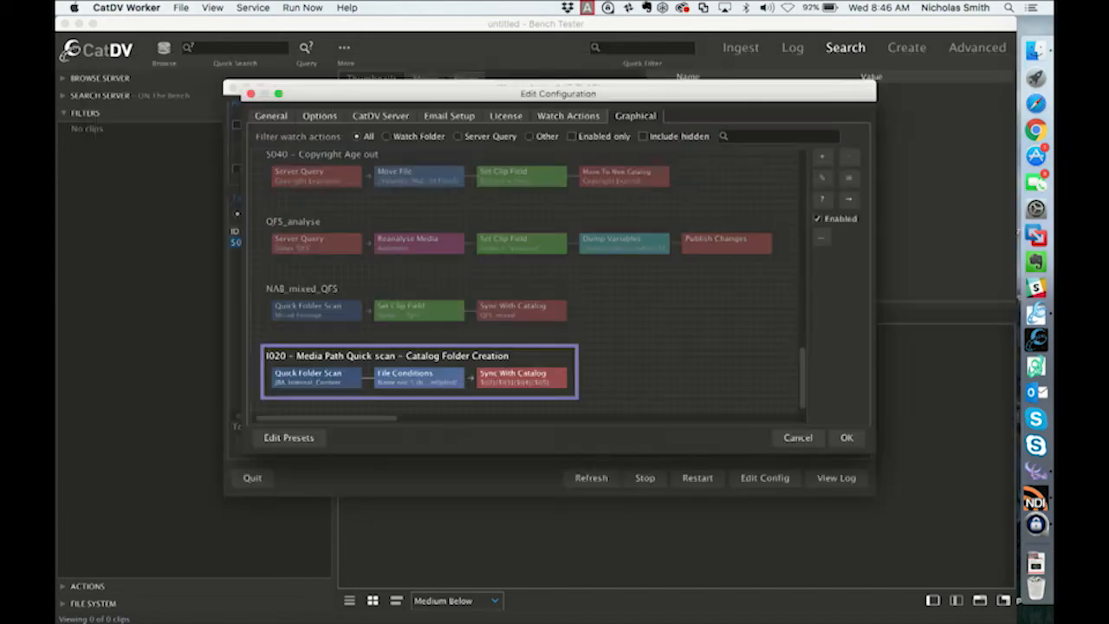
click(846, 438)
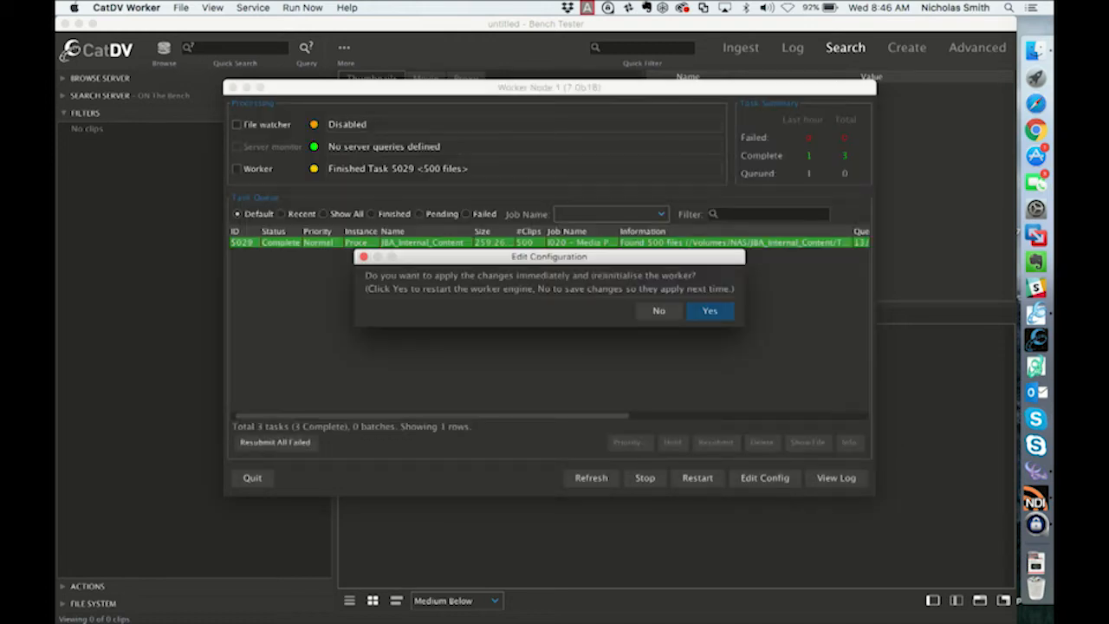
click(709, 310)
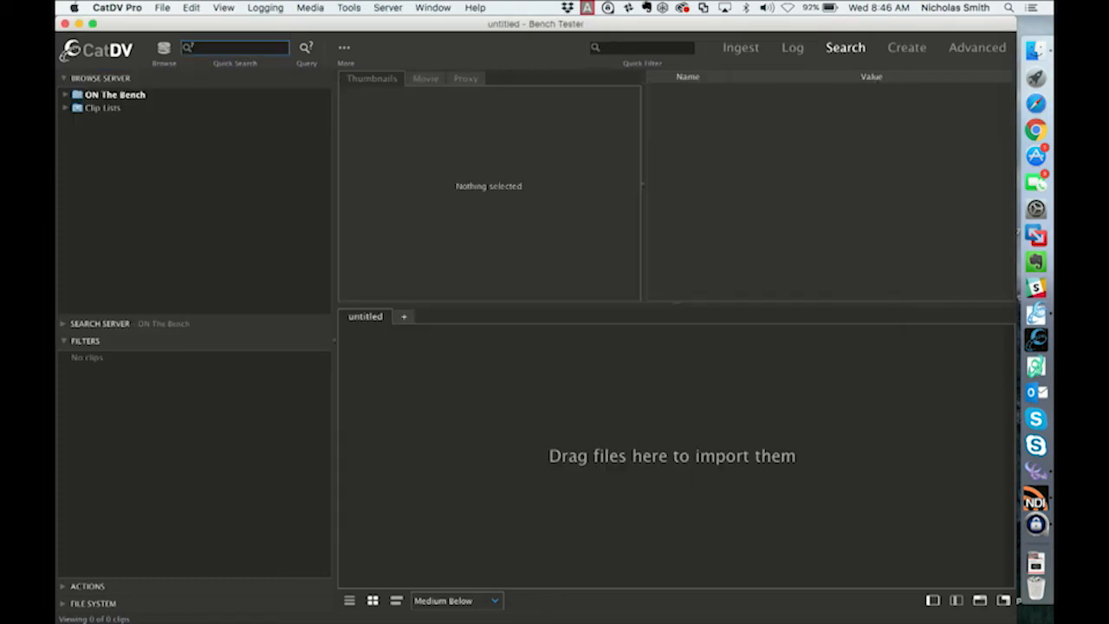
Expand ON The Bench > NAS > JBA_Internal_Content > N28RBF~1 catalogs and bring up the group's actions.
click(66, 94)
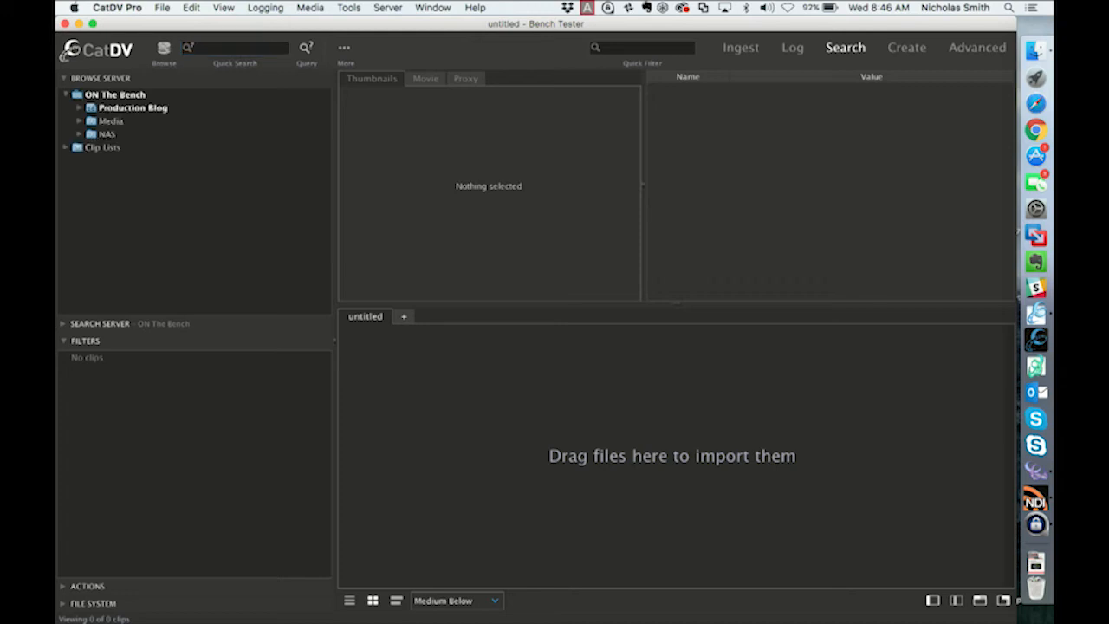
click(79, 134)
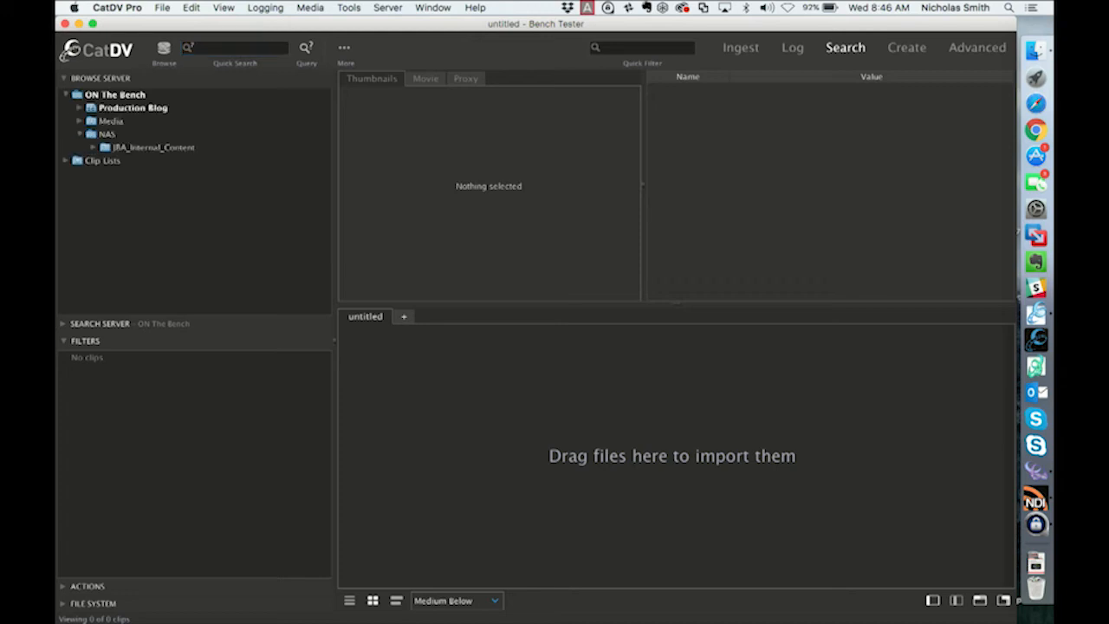
click(93, 148)
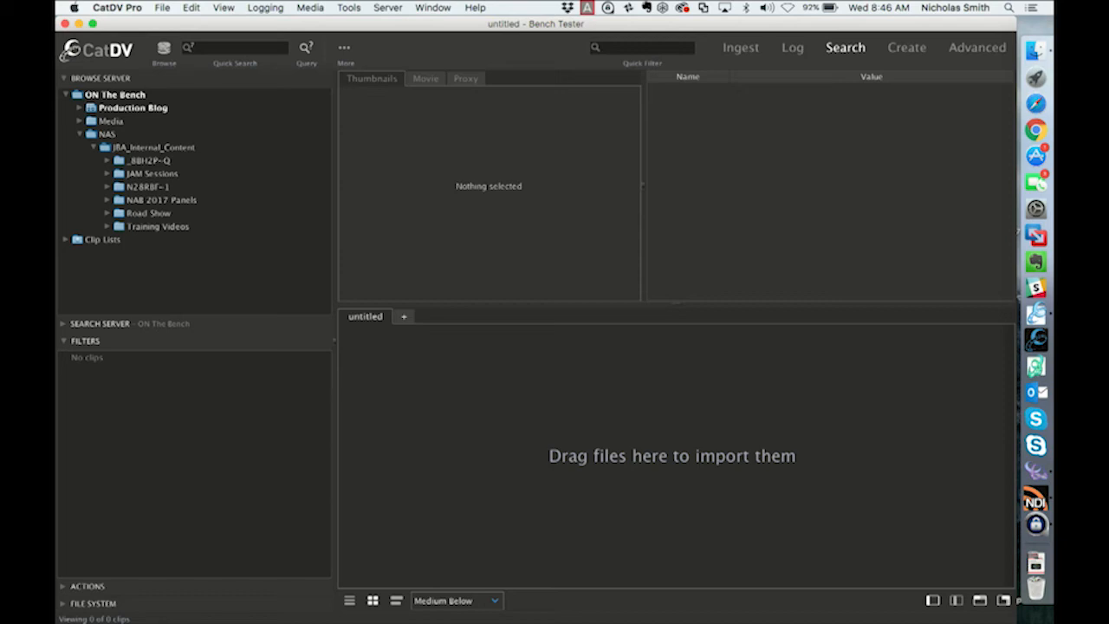
mouse_move(99, 240)
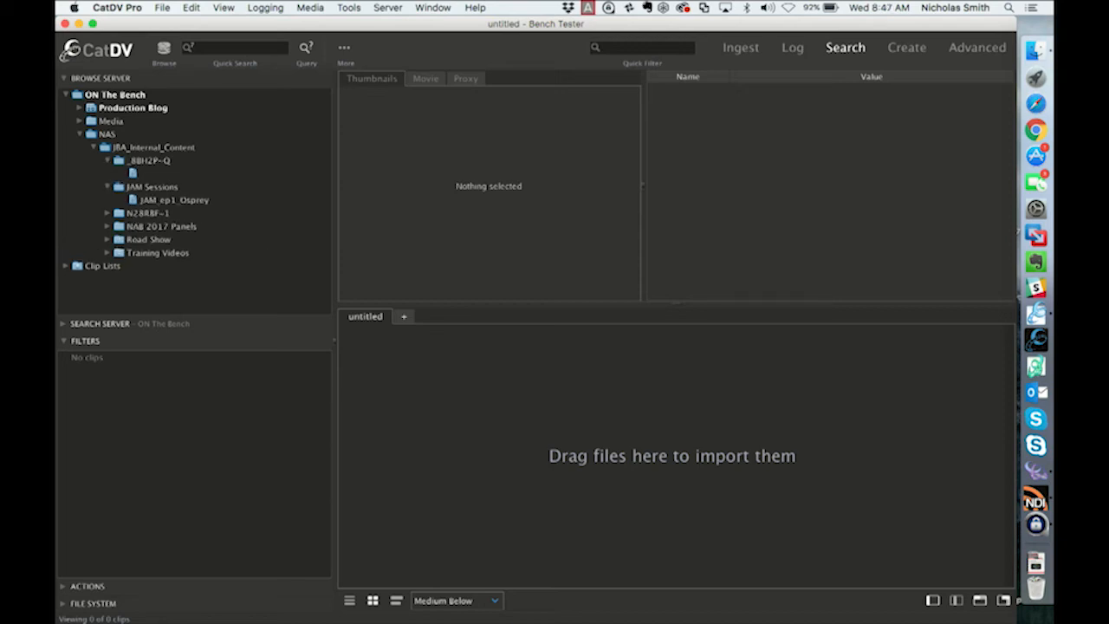
click(109, 213)
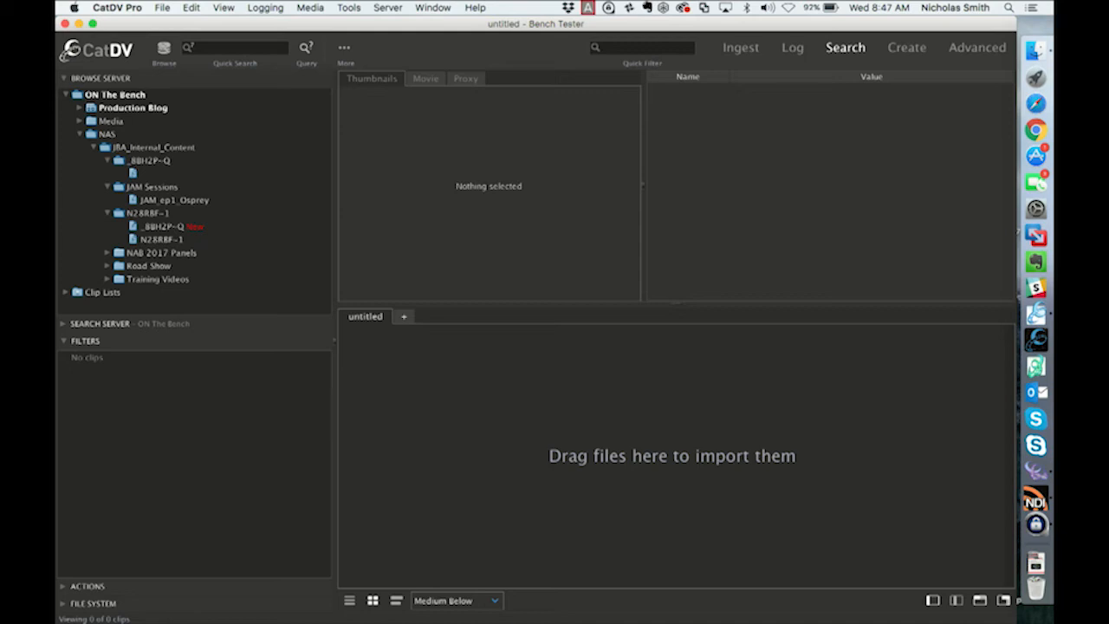
right_click(113, 93)
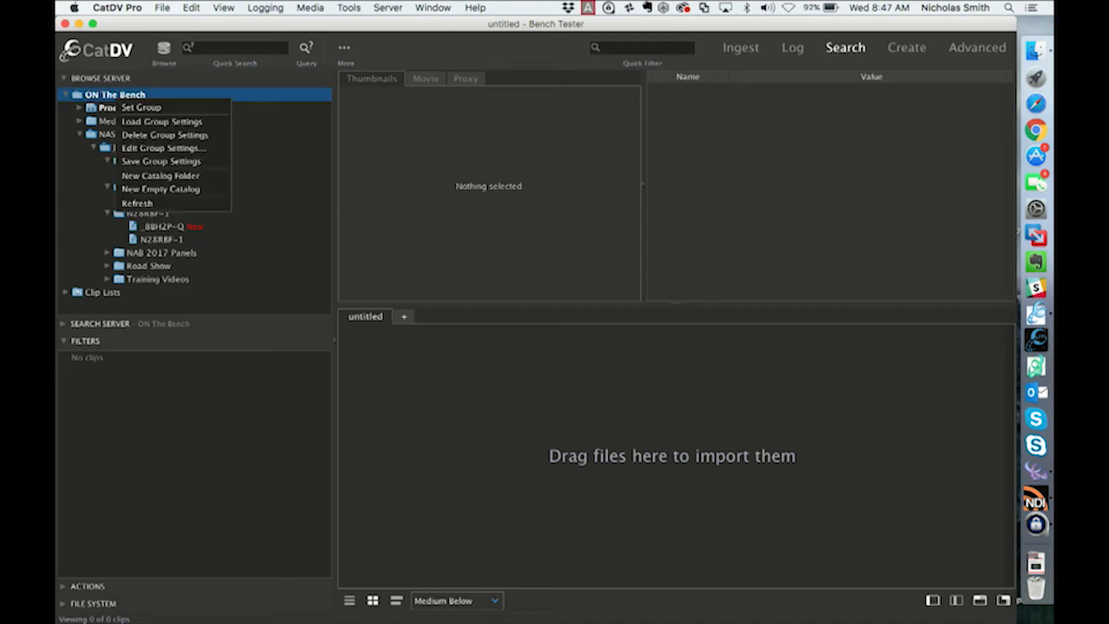